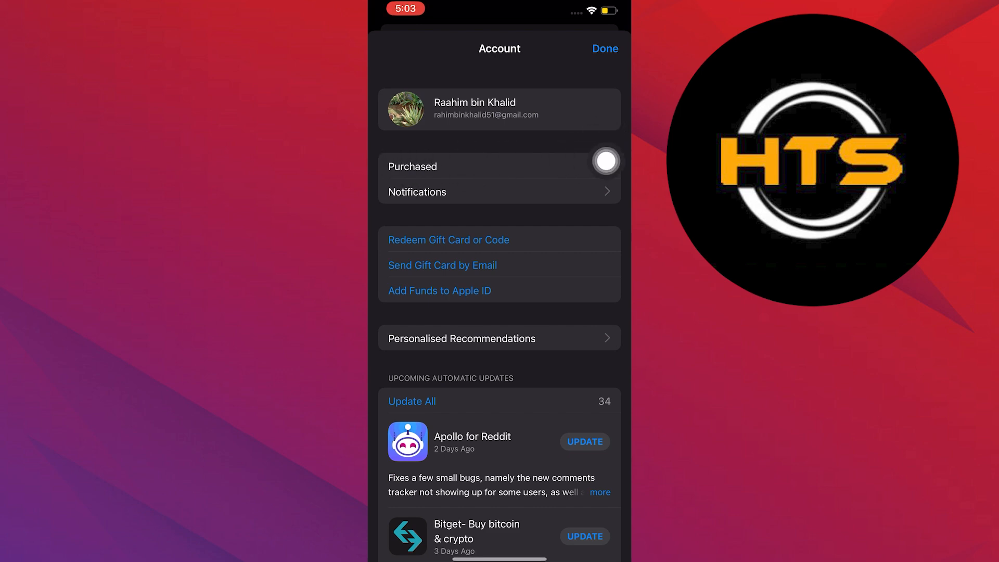
# Open the Purchased list from the App Store account screen.
pyautogui.click(412, 167)
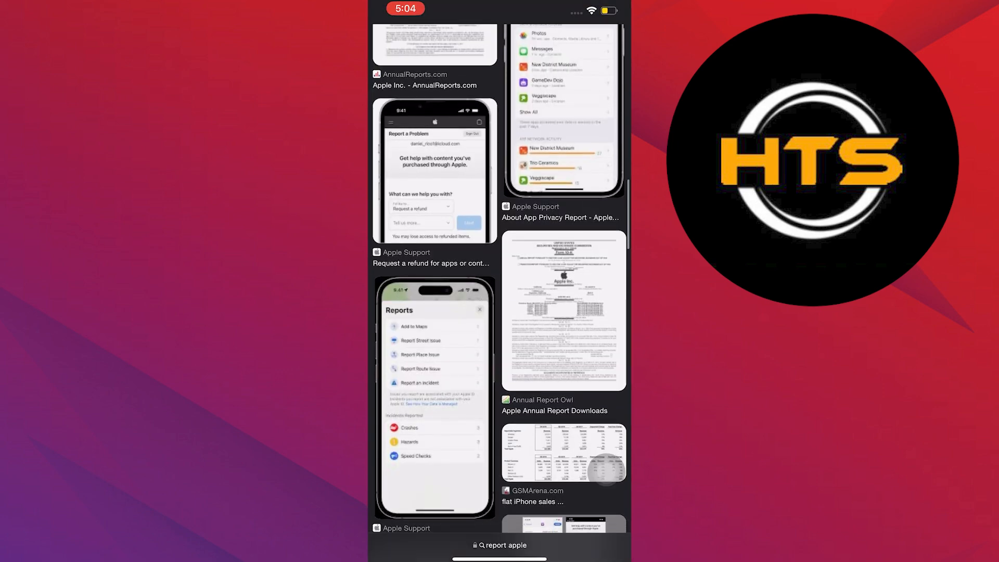
# View the Apple Support 'Request a refund' image and scroll through its Related content.
pyautogui.click(434, 171)
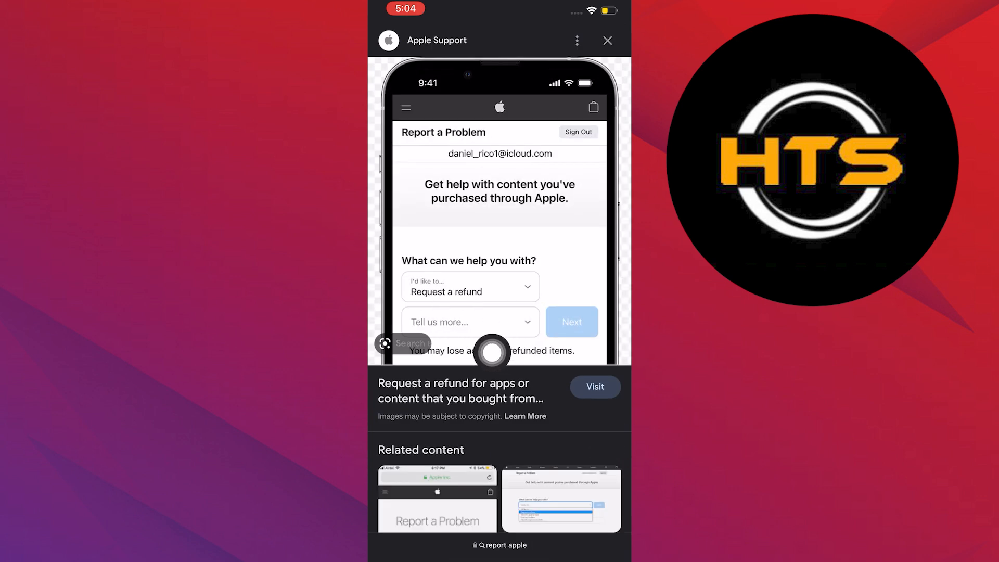
pyautogui.scroll(-3)
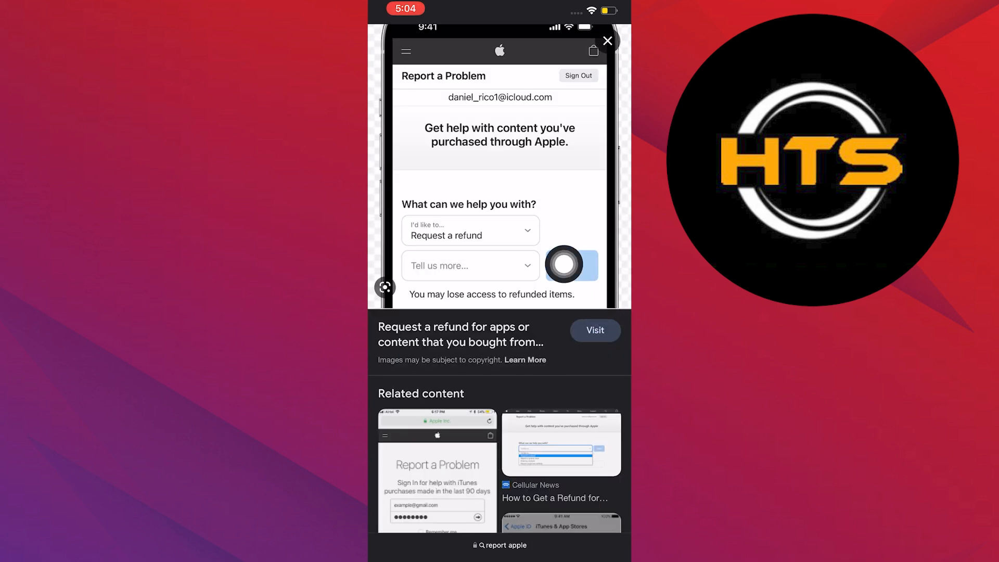
pyautogui.scroll(-3)
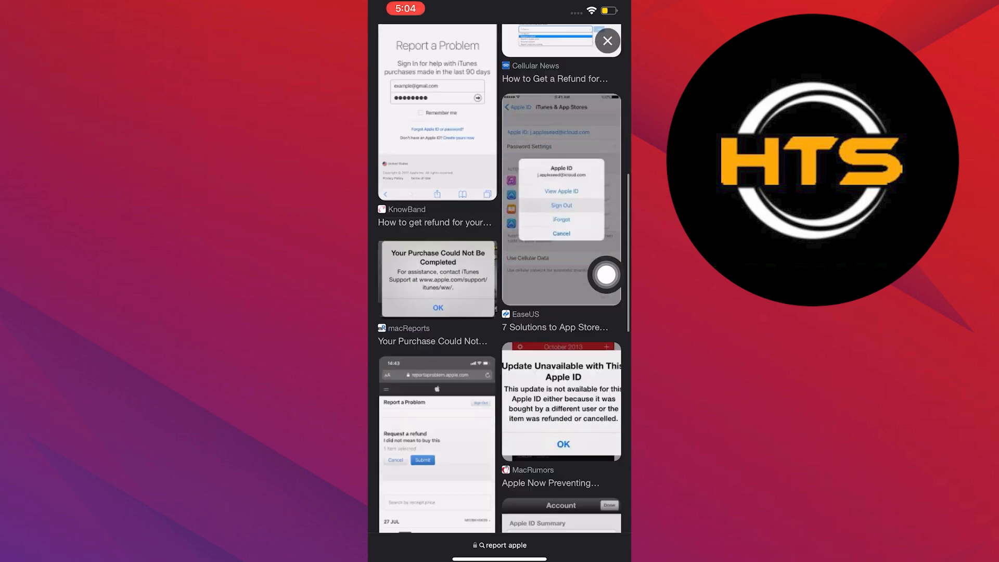
pyautogui.scroll(-3)
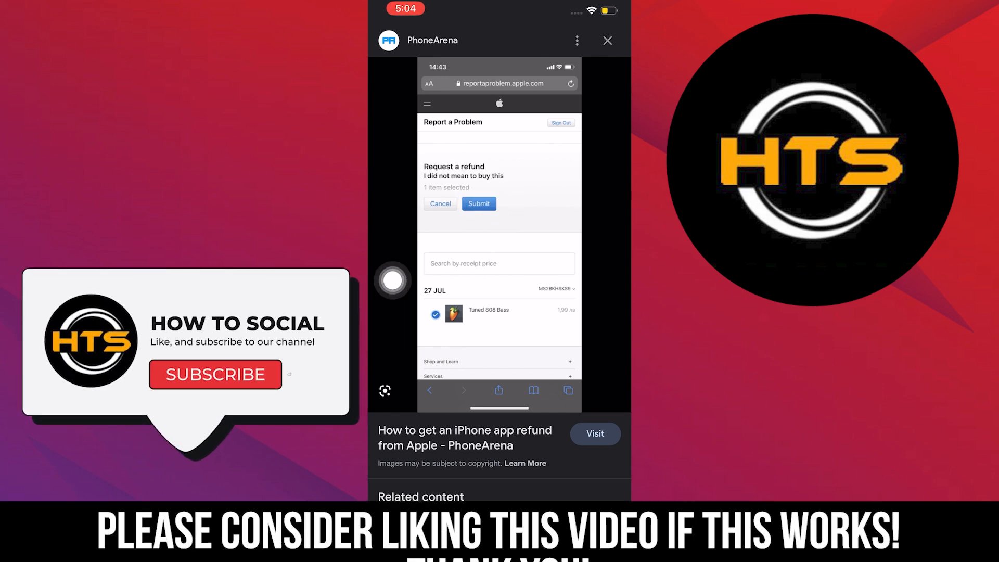
# Open the PhoneArena Report a Problem thumbnail from Related content as an image preview.
pyautogui.click(215, 373)
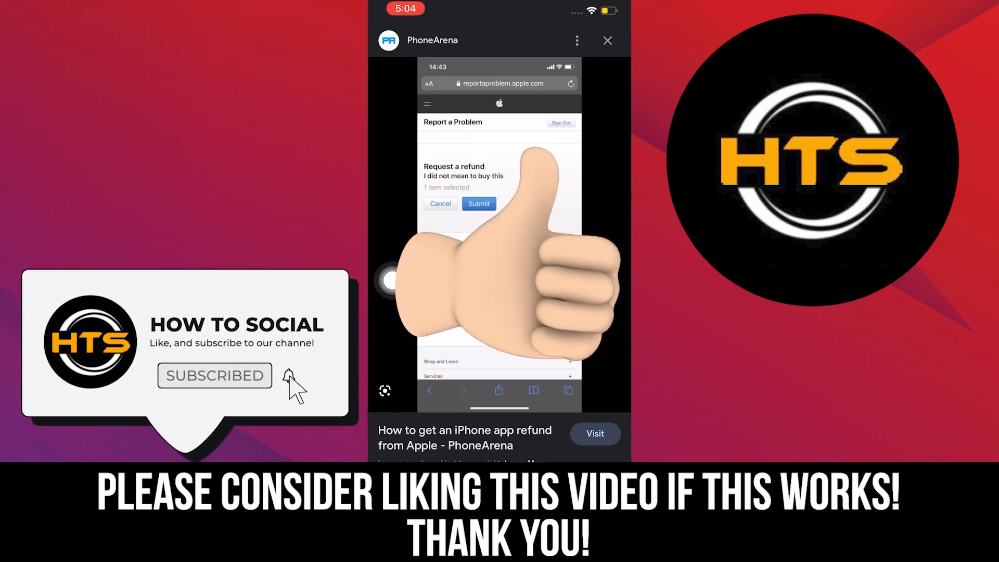